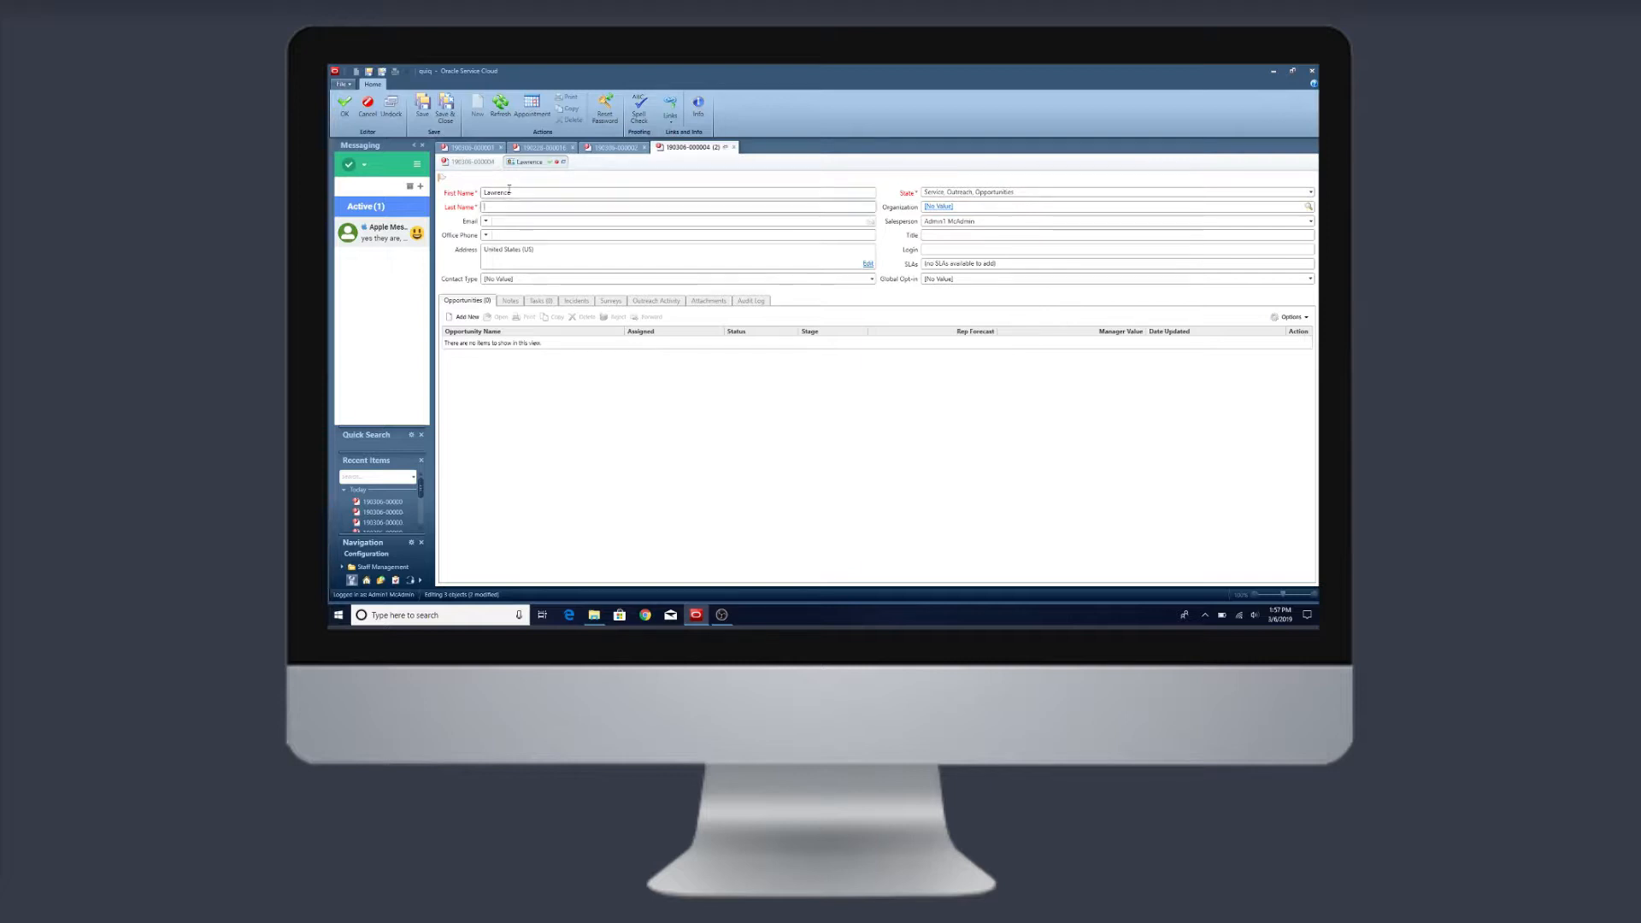
{"action": "type", "text": "M"}
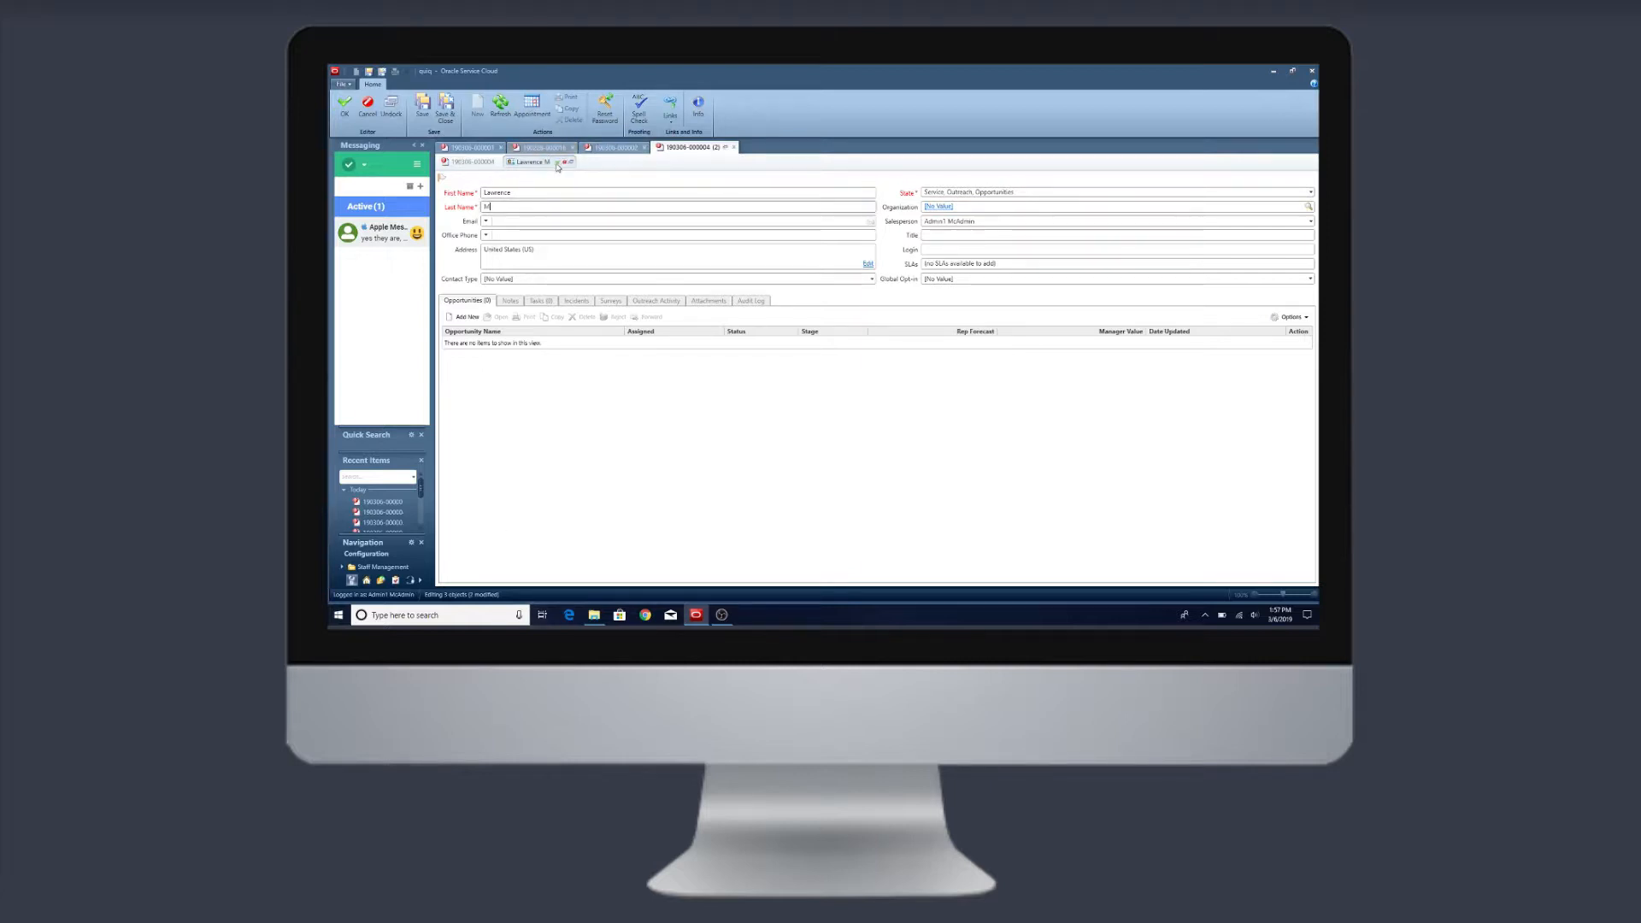
{"action": "left_click", "coordinate": [531, 161]}
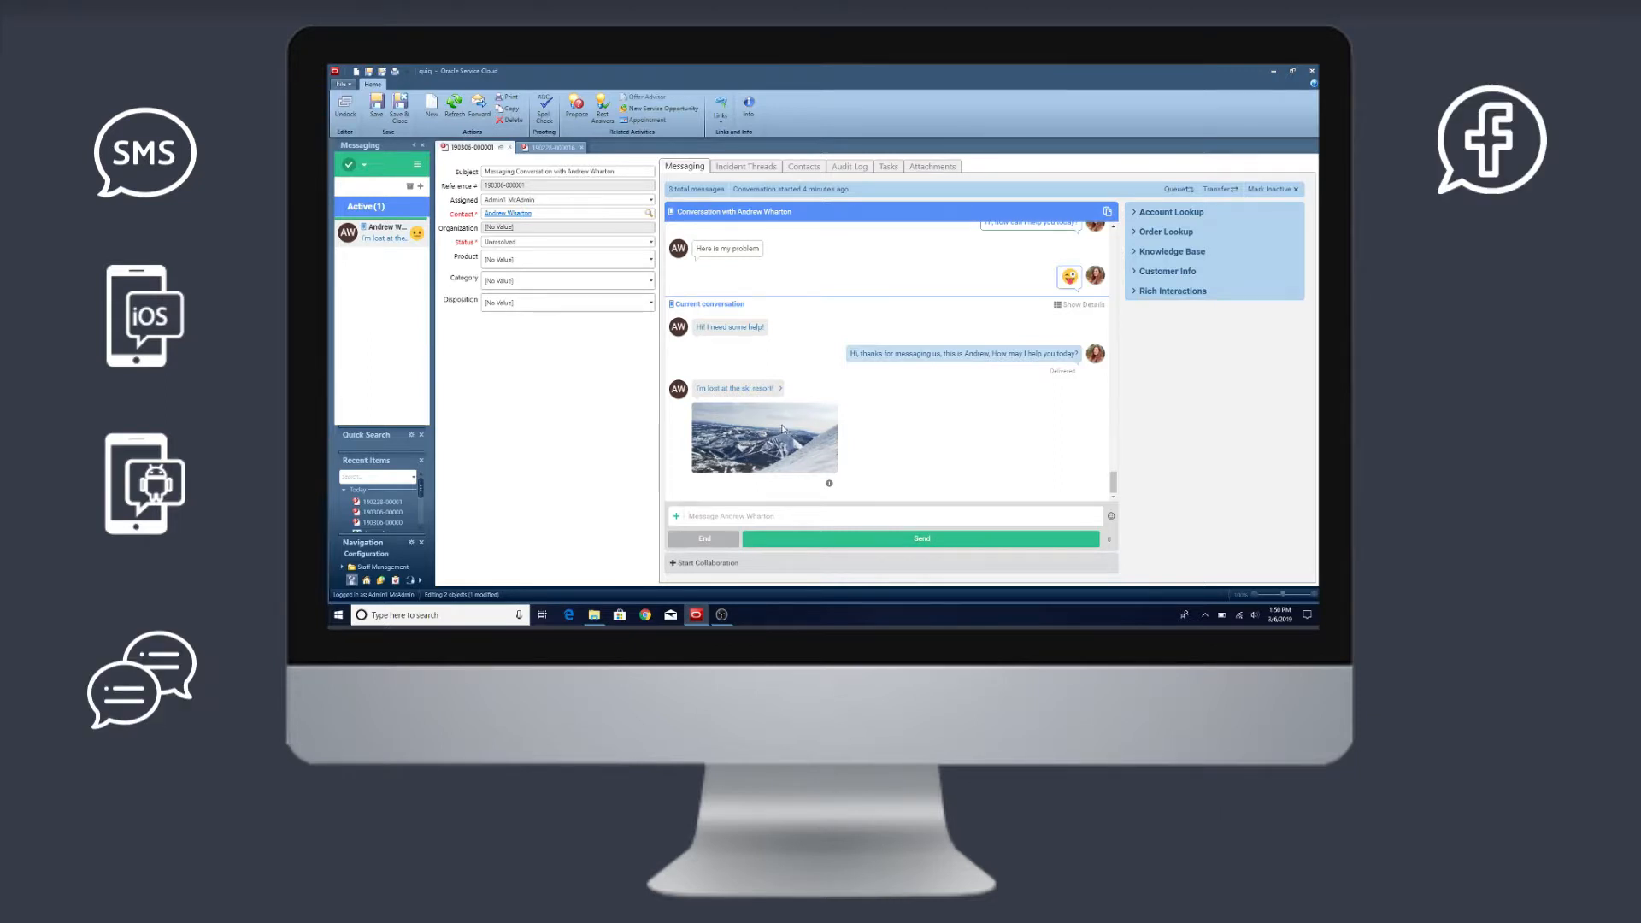
{"action": "left_click", "coordinate": [764, 436]}
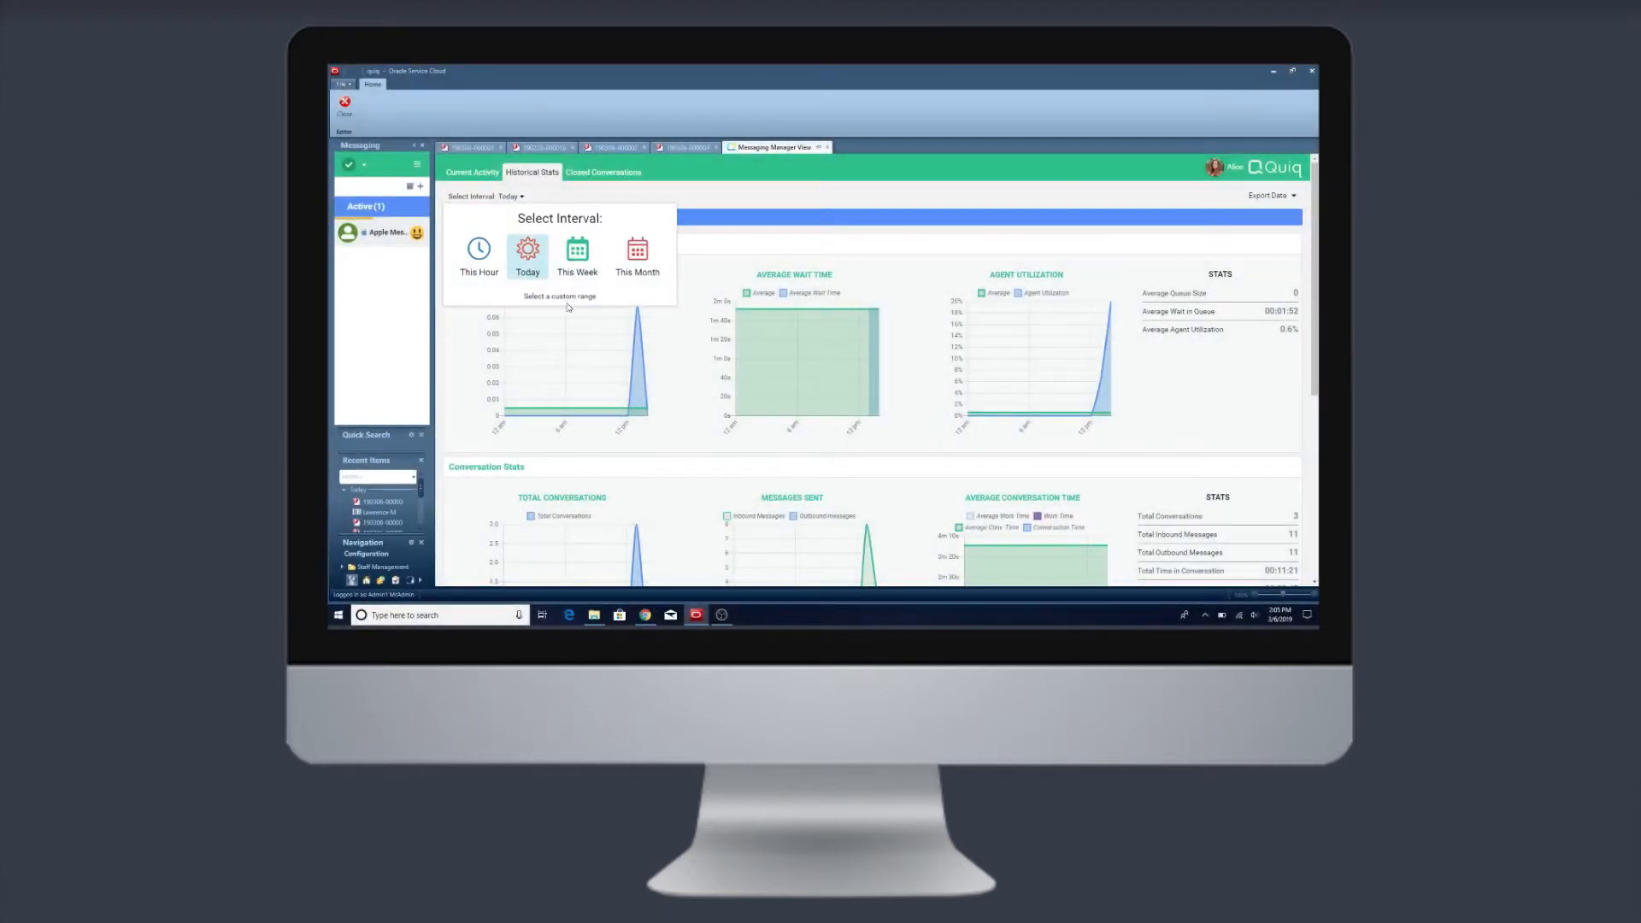
Choose 'Select a custom range' as the historical stats interval.
{"action": "left_click", "coordinate": [560, 296]}
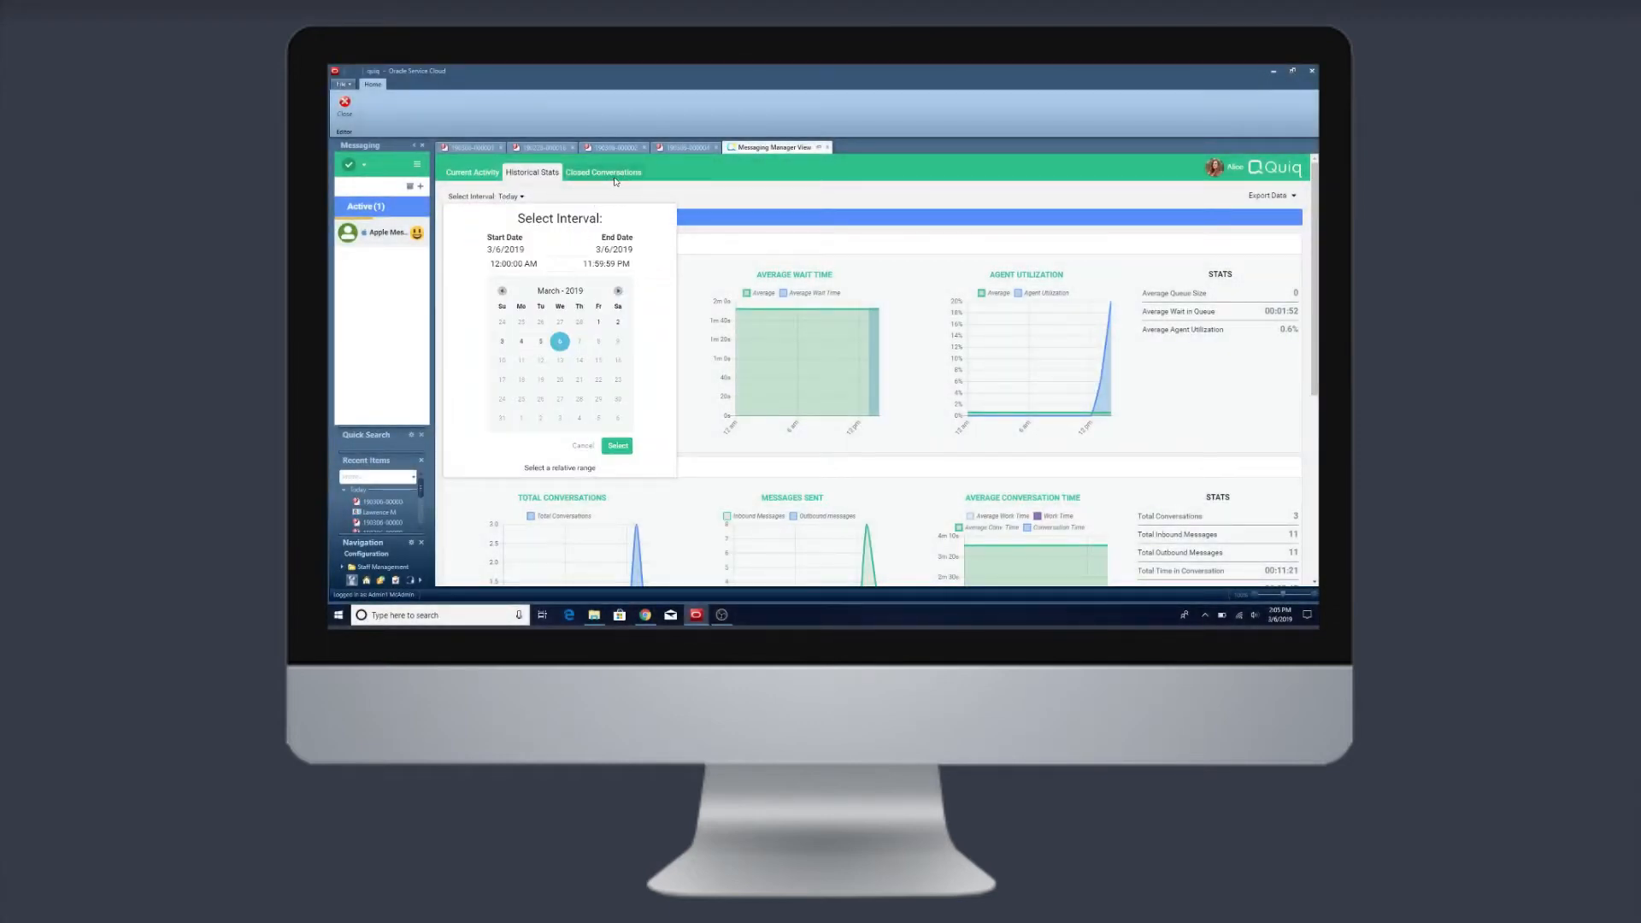
{"action": "left_click", "coordinate": [603, 171]}
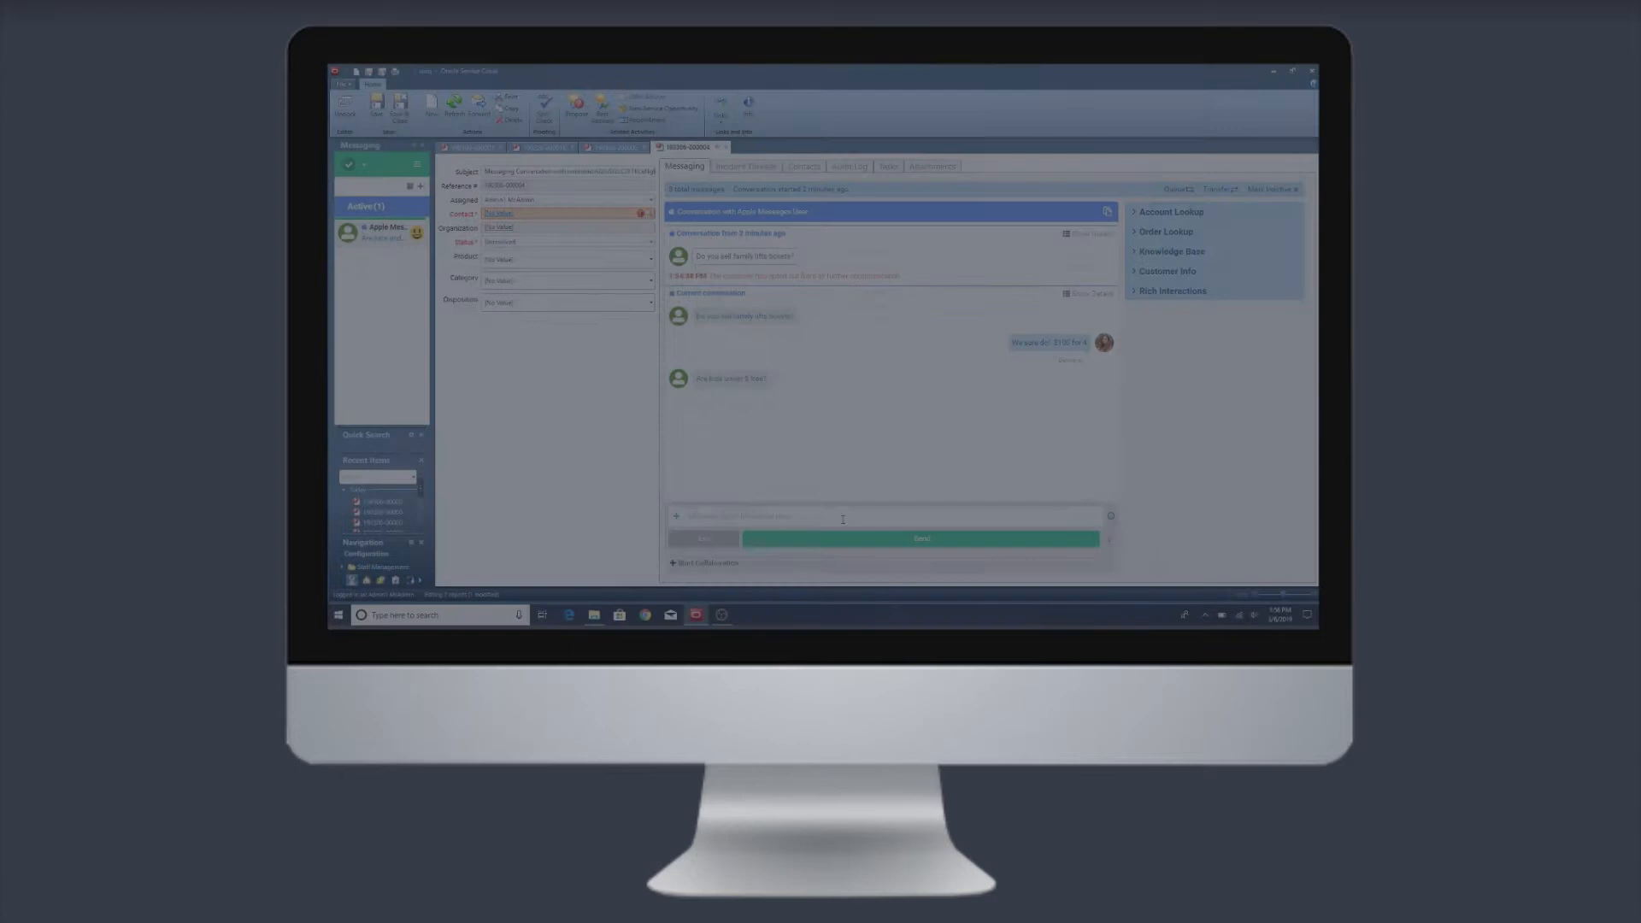
Draft the 'yes' kids-are-free reply and start saving it as a new snippet.
{"action": "type", "text": "yes"}
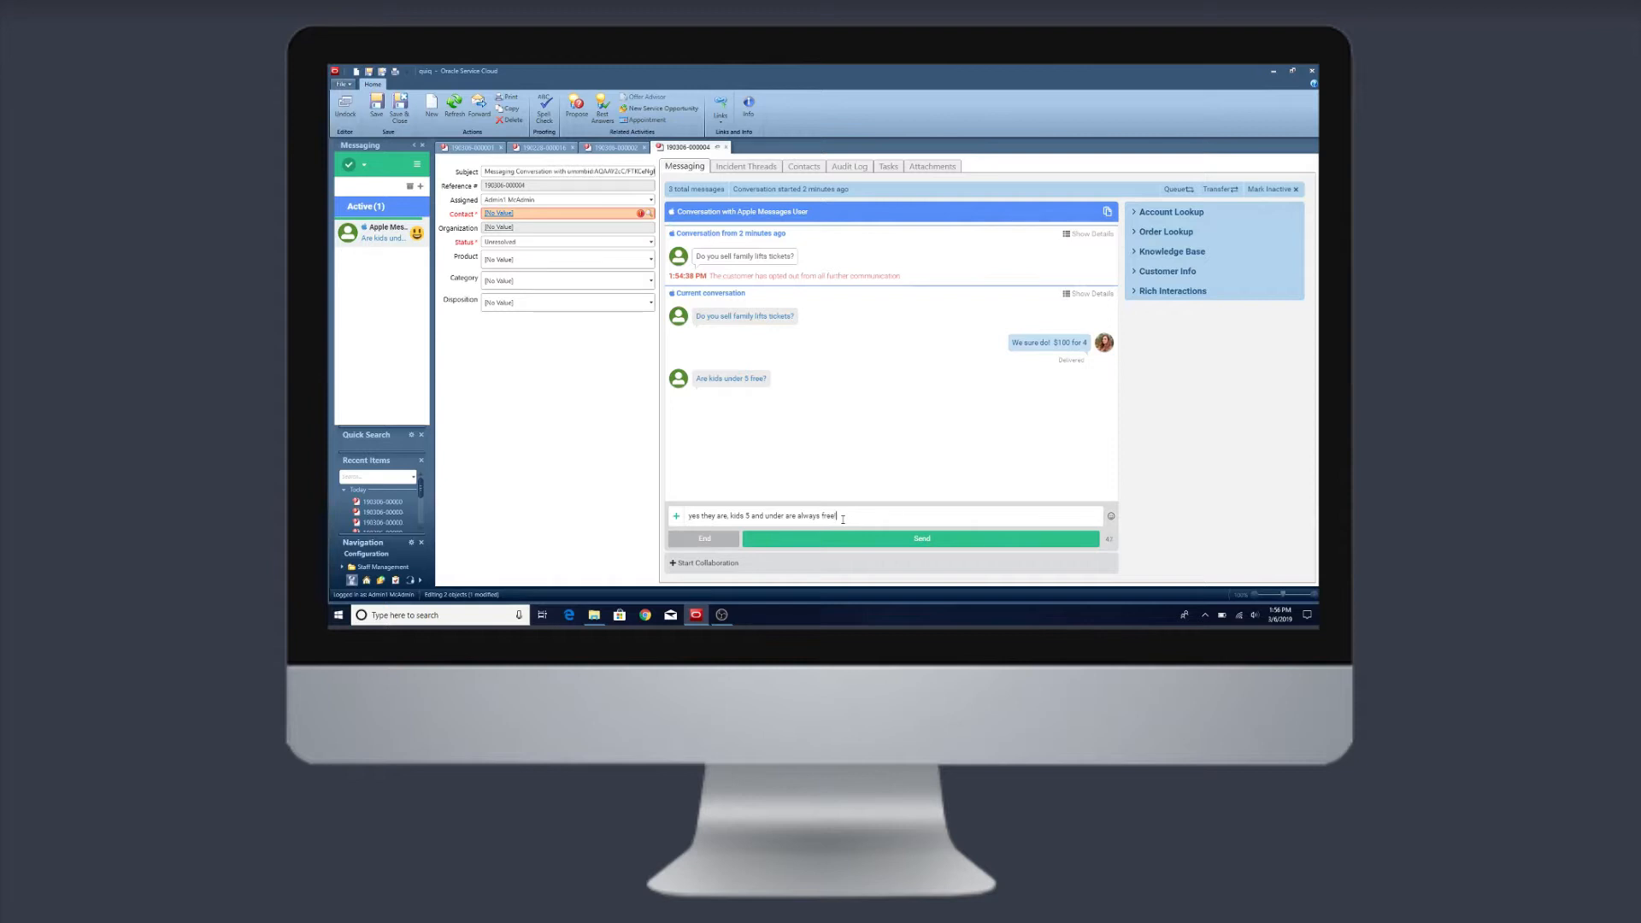
{"action": "left_click", "coordinate": [920, 538]}
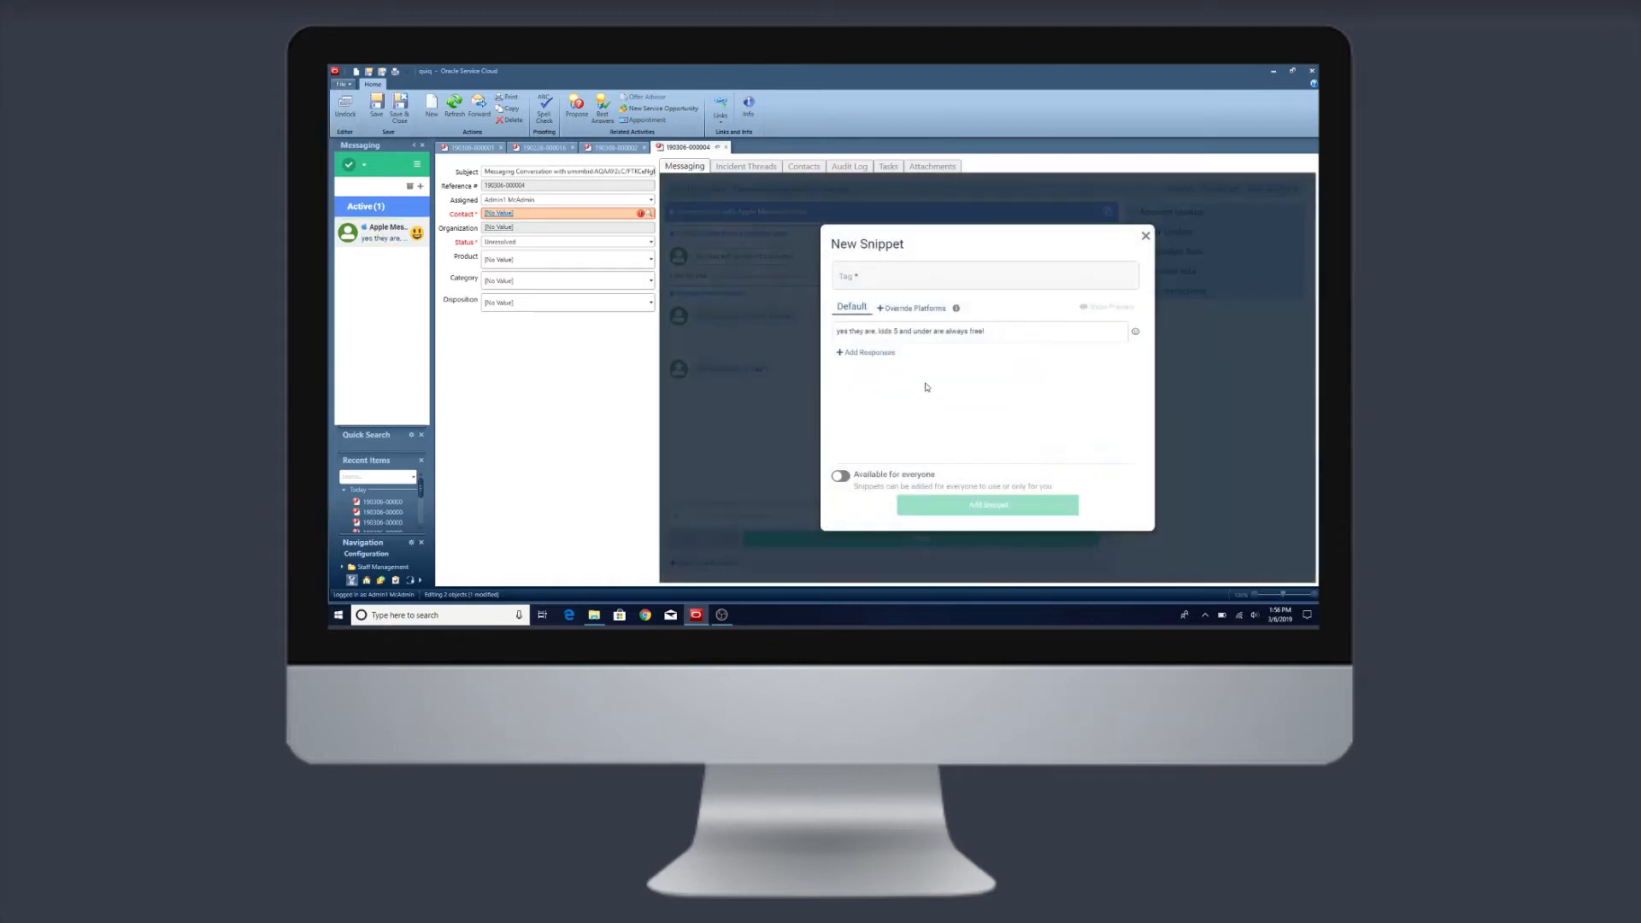
Tag the snippet '5 and under' and add it to the saved snippets.
{"action": "type", "text": "5 and under"}
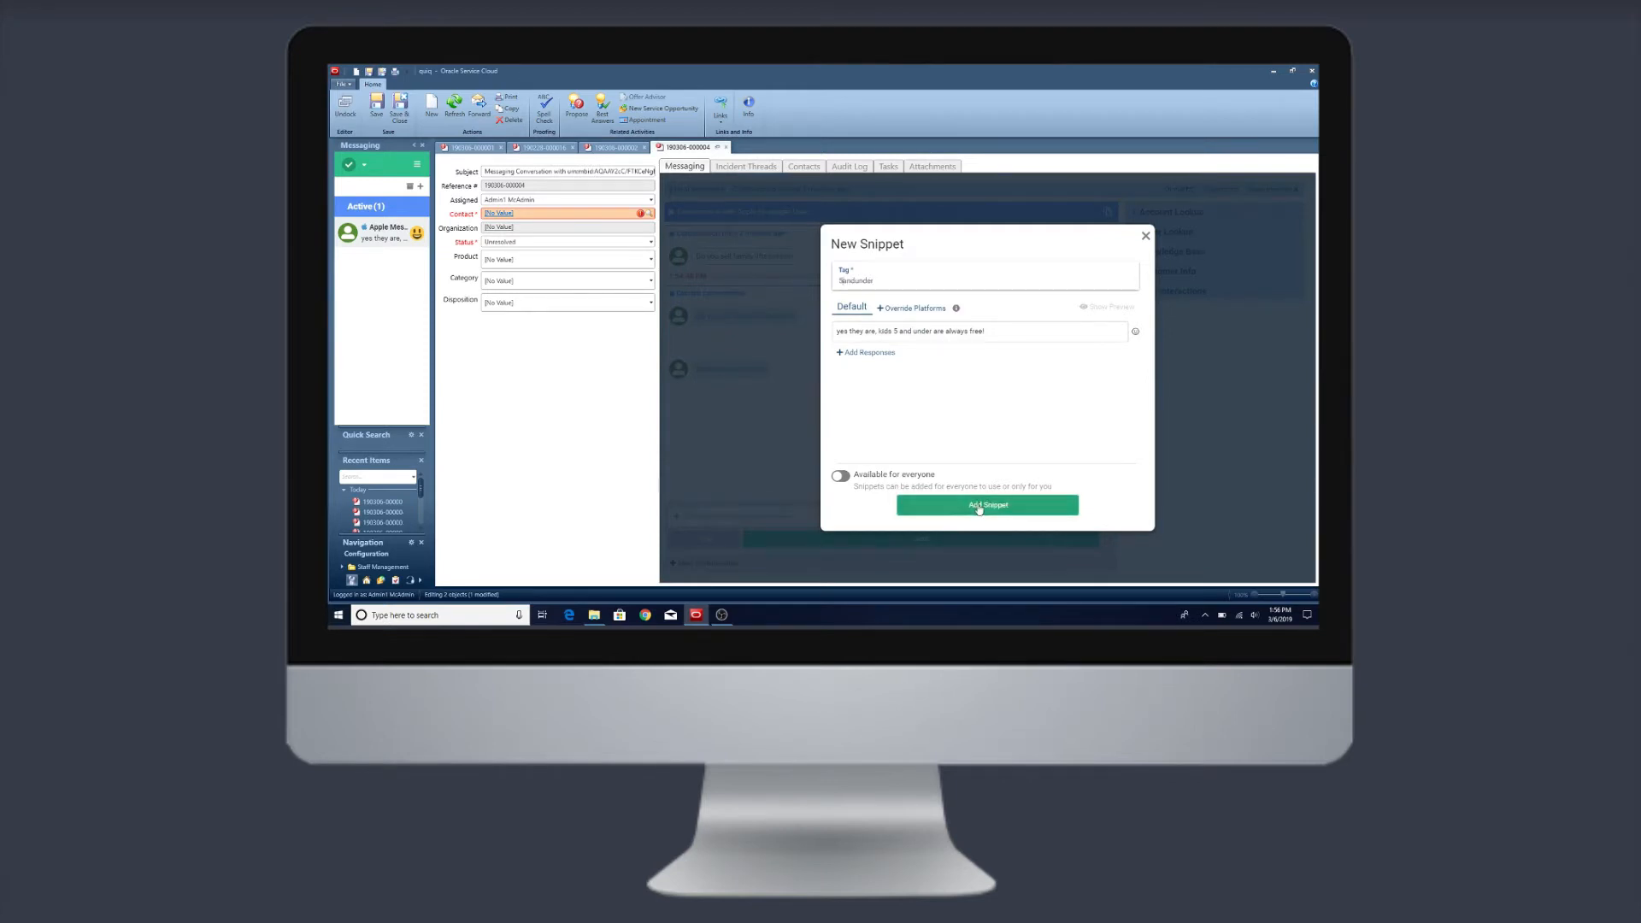
{"action": "left_click", "coordinate": [987, 506]}
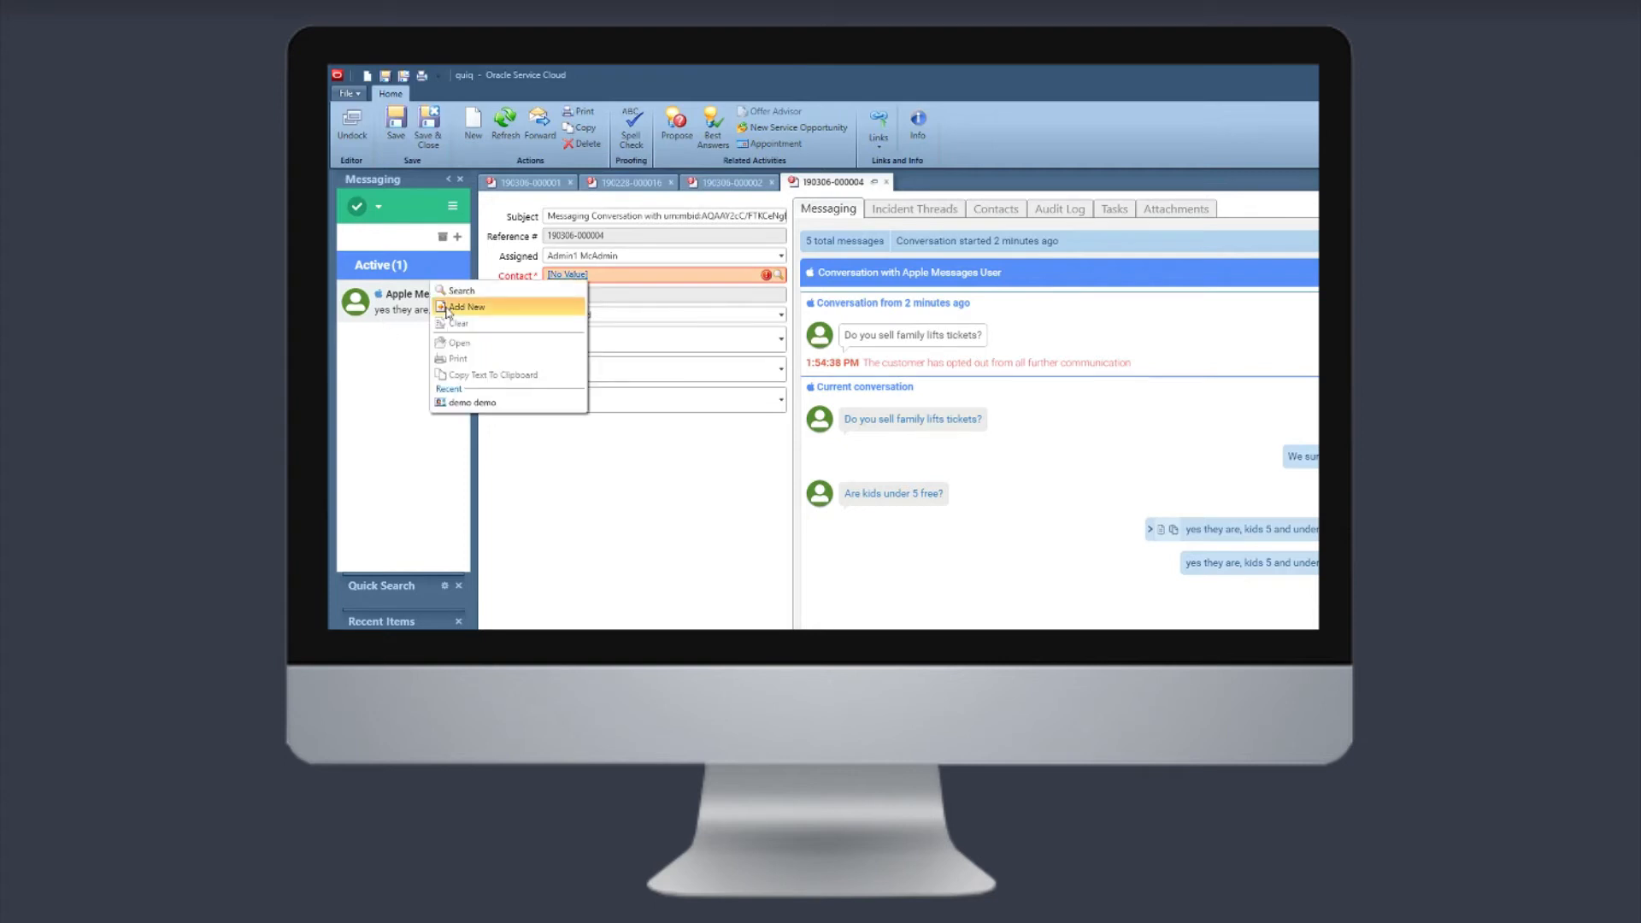
Add a new contact from the incident with first name Lawrence.
{"action": "left_click", "coordinate": [467, 306]}
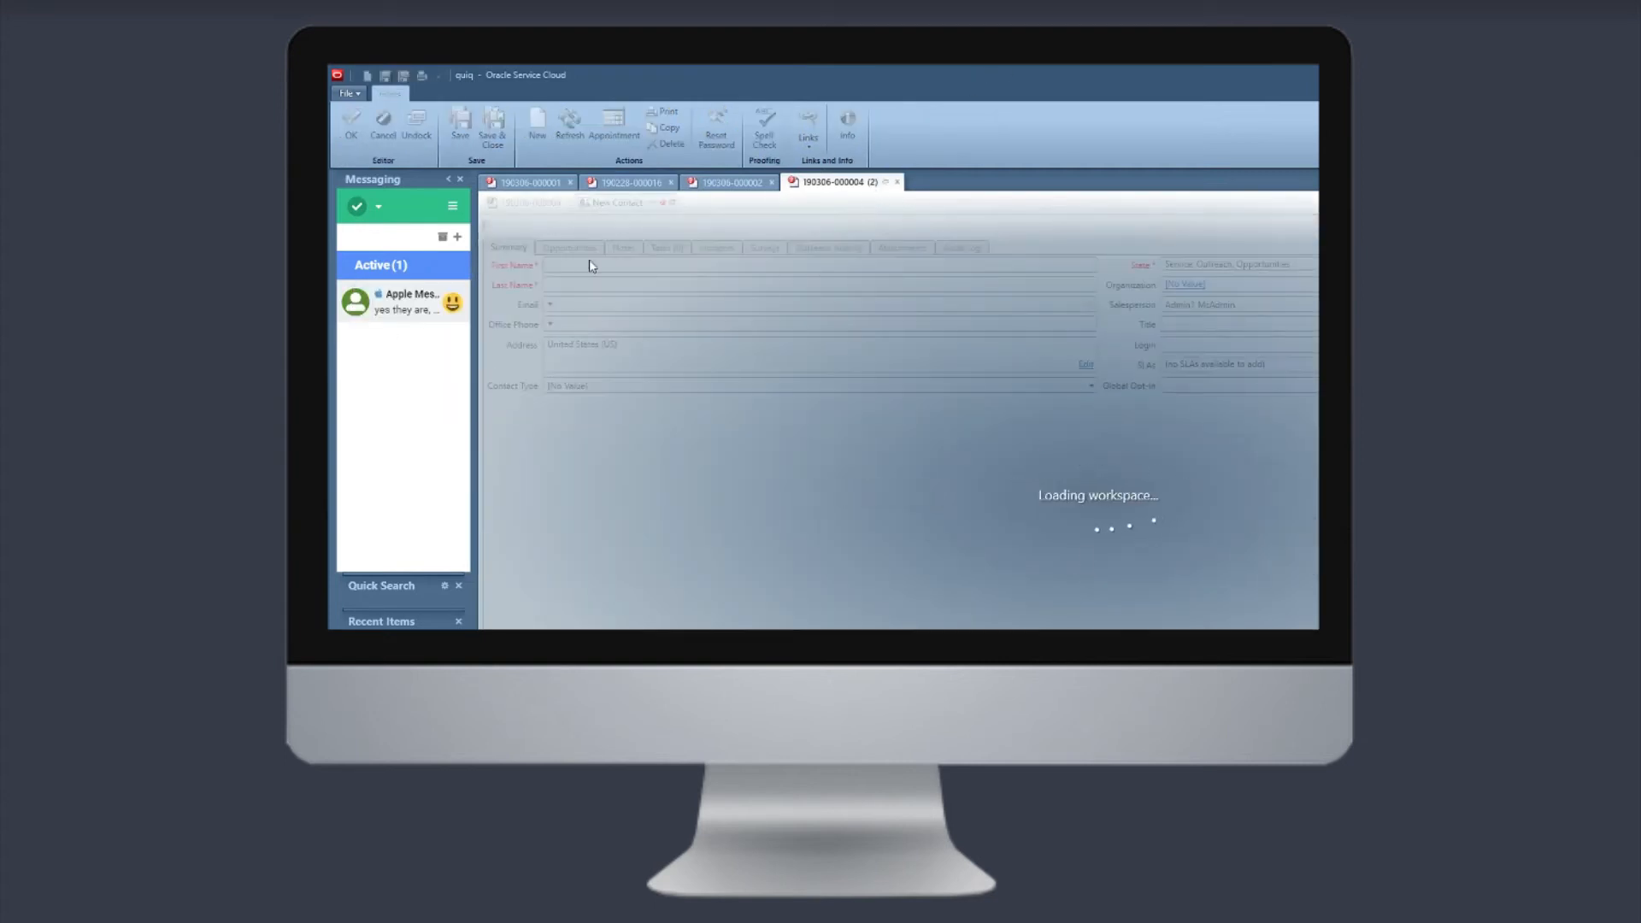
{"action": "type", "text": "Lawrence"}
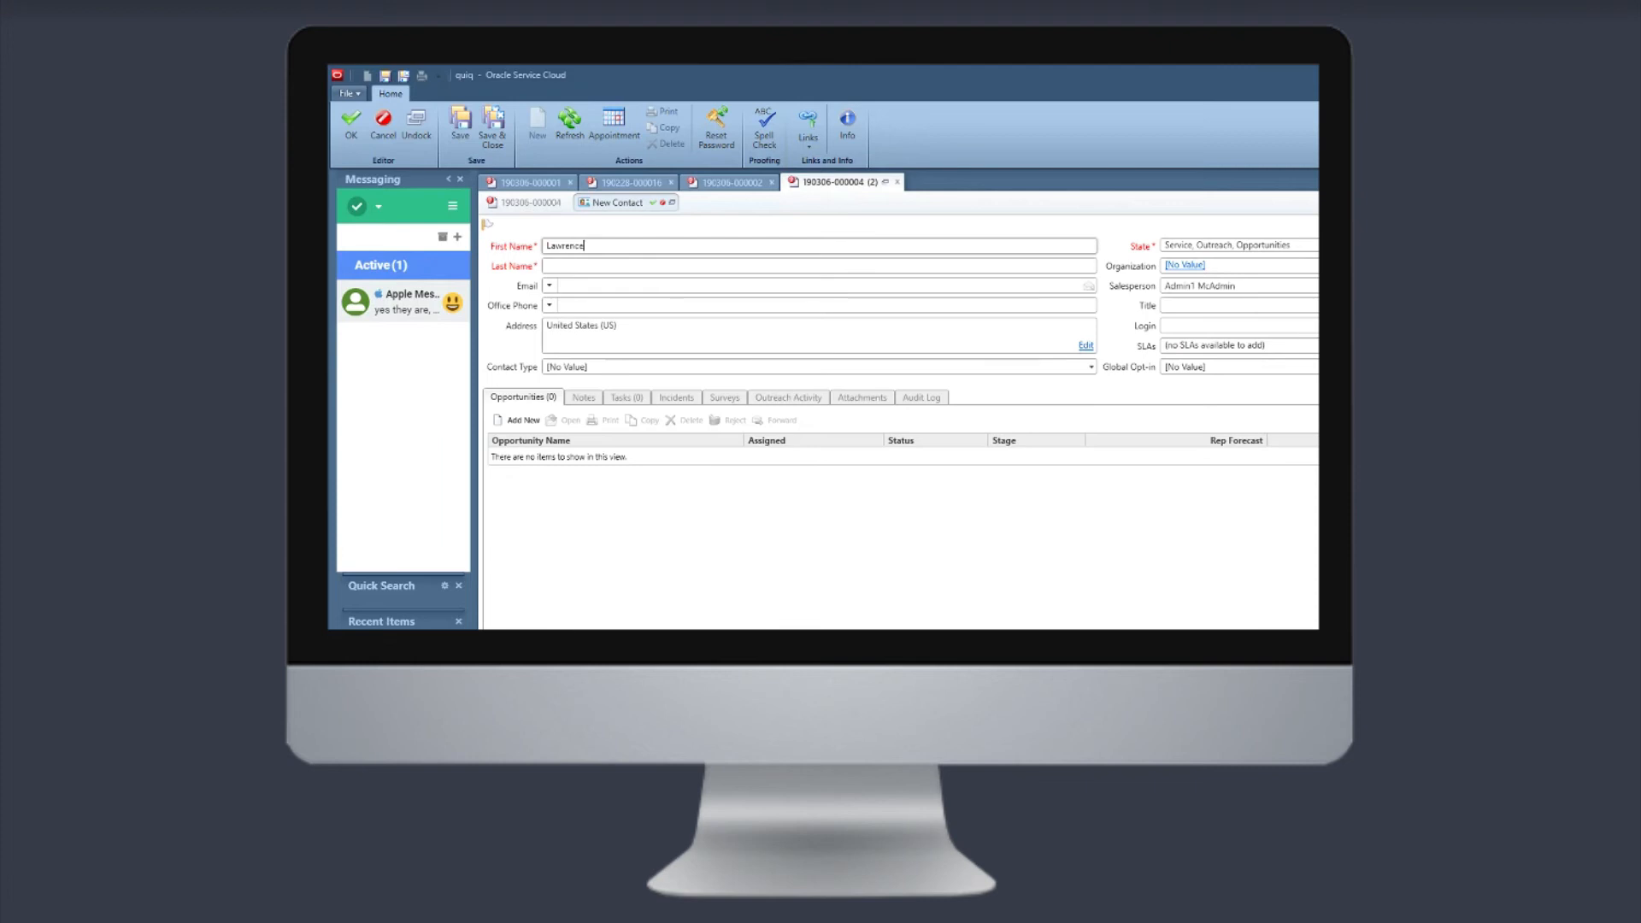